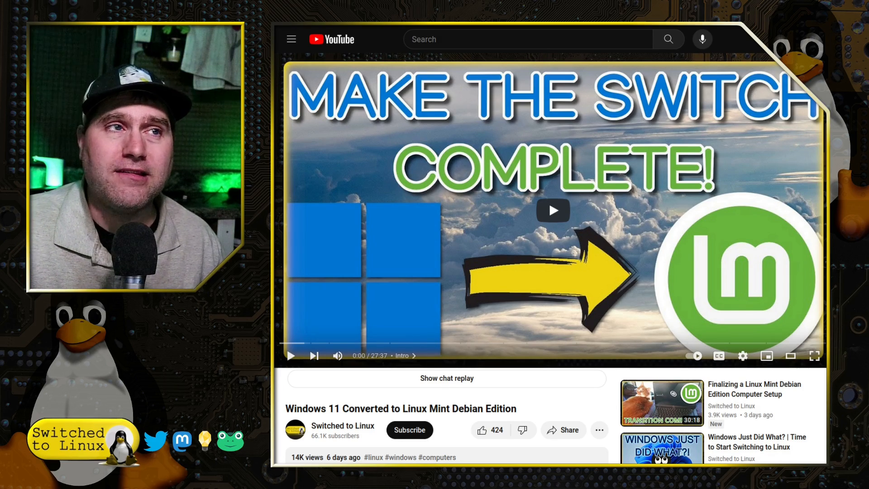
# Step: Open the TechRadar article 'Haven't activated Windows 10 or 11 yet?' on losing Edge settings
pyautogui.click(662, 403)
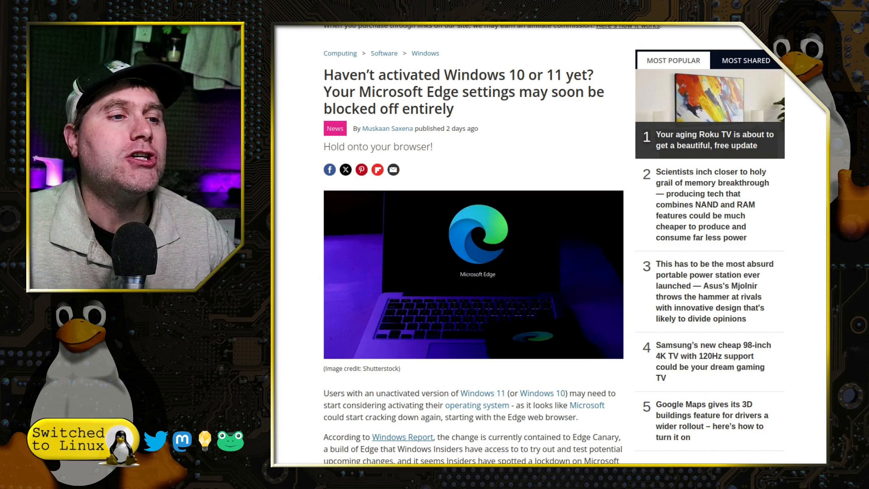
pyautogui.scroll(-3)
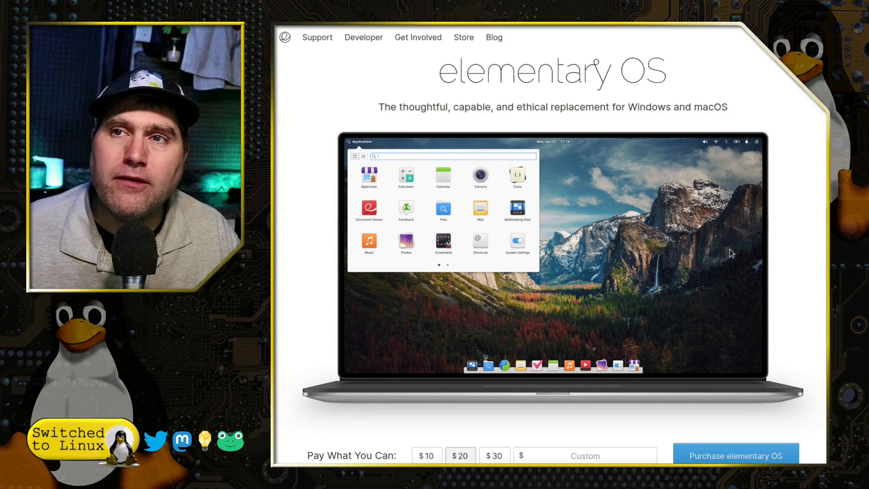
# Step: Enter a custom Pay What You Can amount of $0.02 to enable the download
pyautogui.scroll(-3)
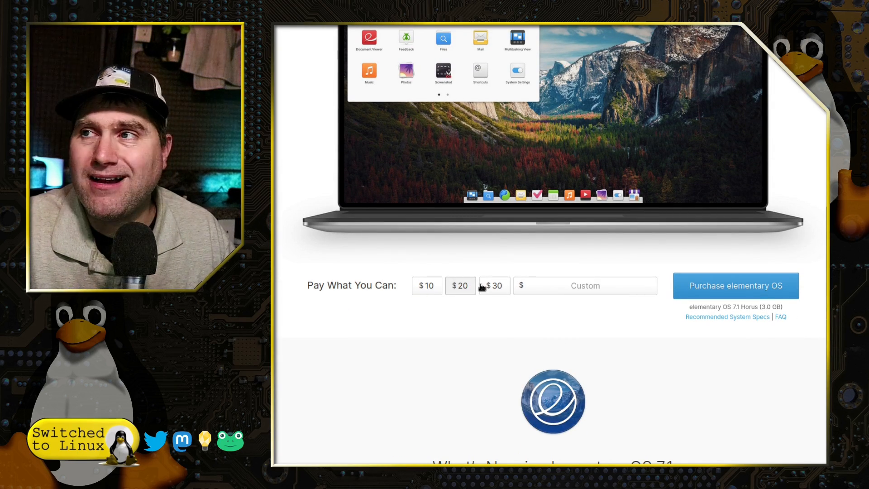
pyautogui.click(585, 285)
pyautogui.write('0.02')
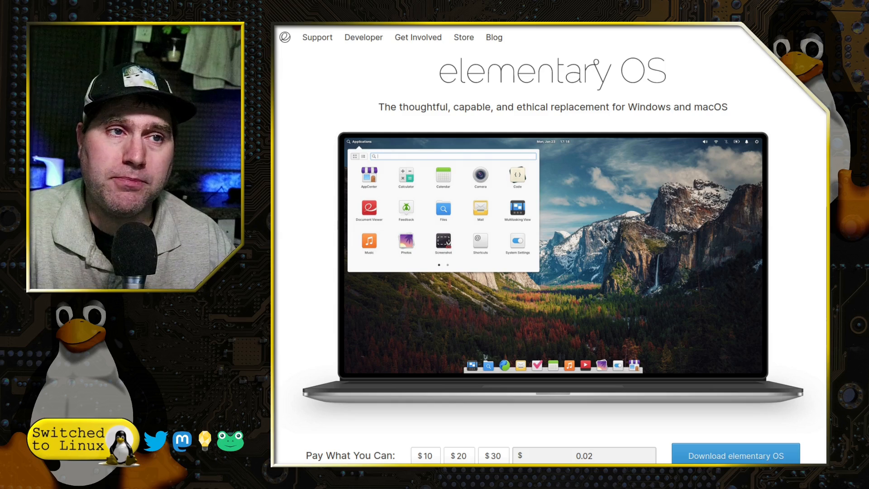
pyautogui.scroll(-3)
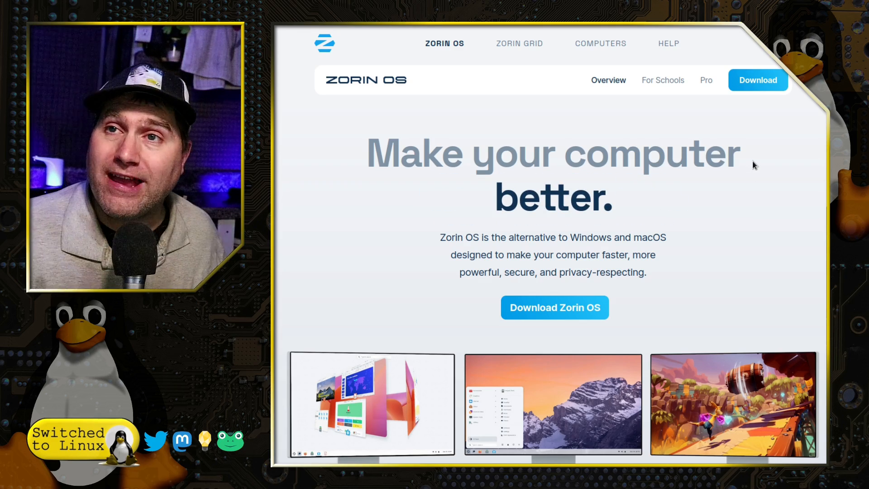
# Step: Browse the Zorin OS homepage and reach the Zorin OS 17.1 Pro download page
pyautogui.scroll(-3)
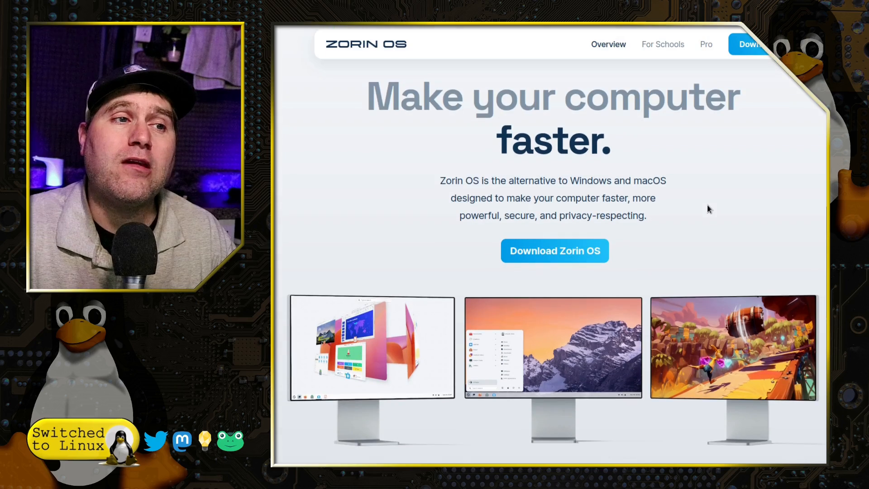
pyautogui.scroll(-3)
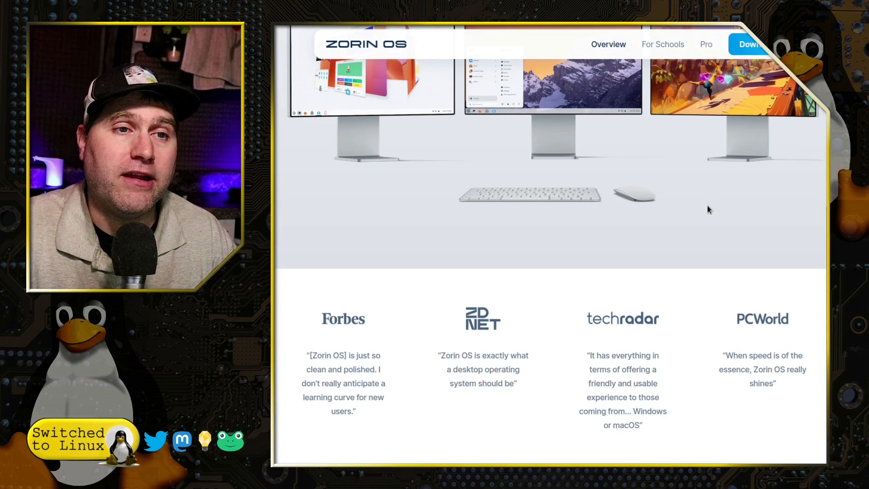
pyautogui.scroll(3)
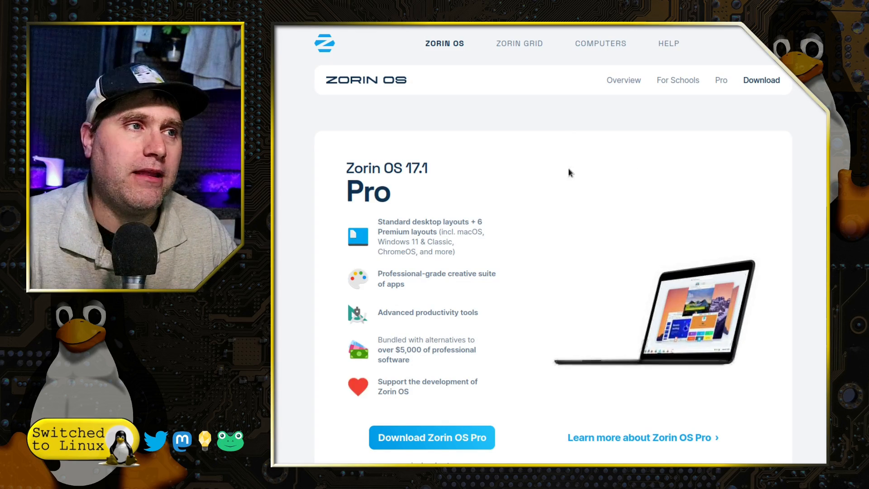
pyautogui.scroll(-3)
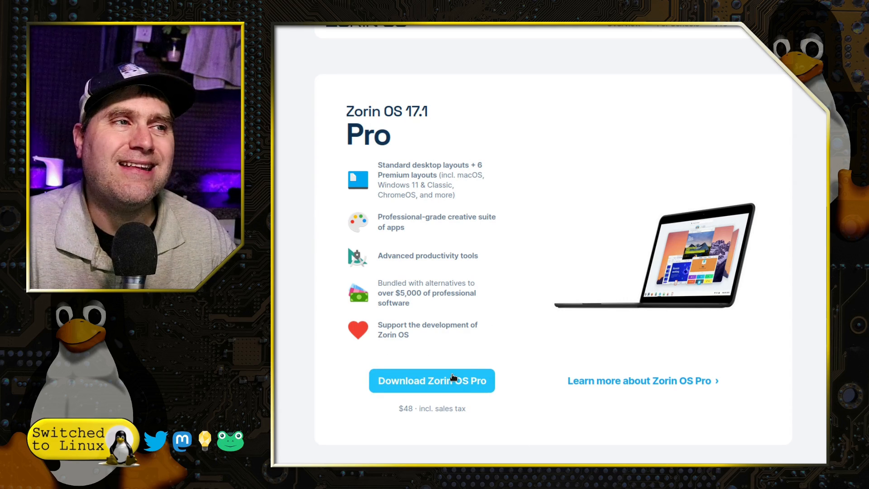
pyautogui.scroll(-3)
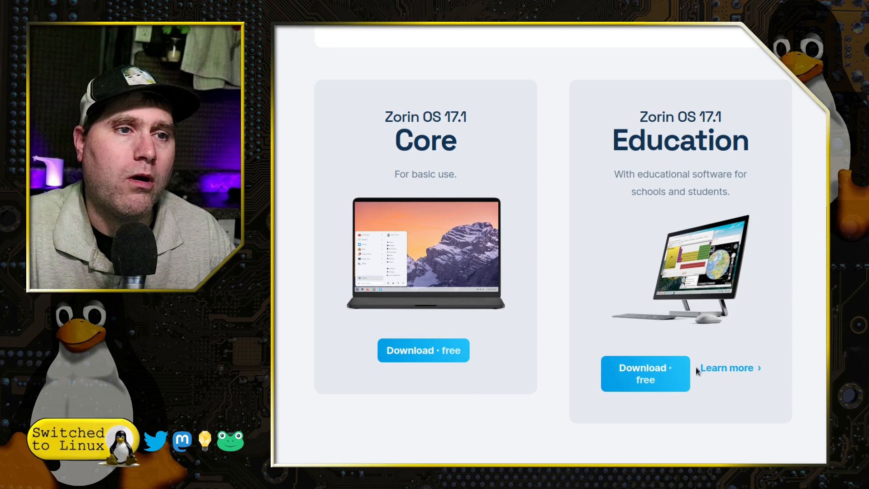
pyautogui.scroll(-3)
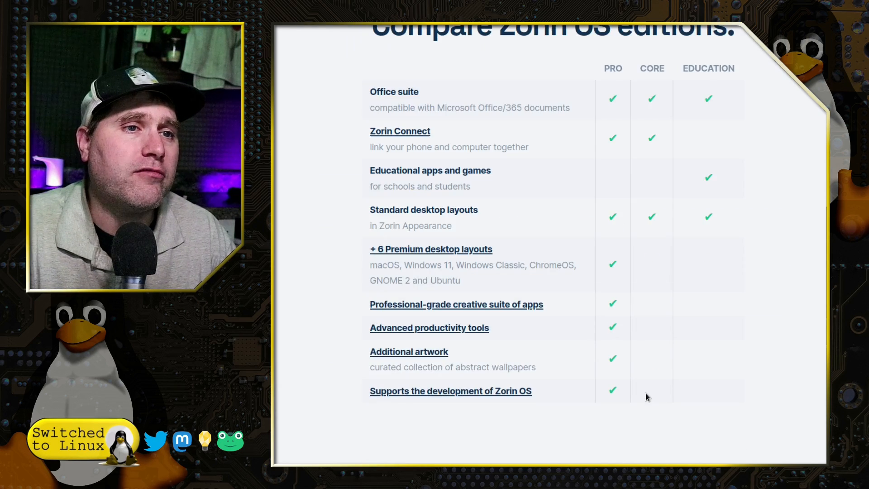
pyautogui.moveTo(658, 149)
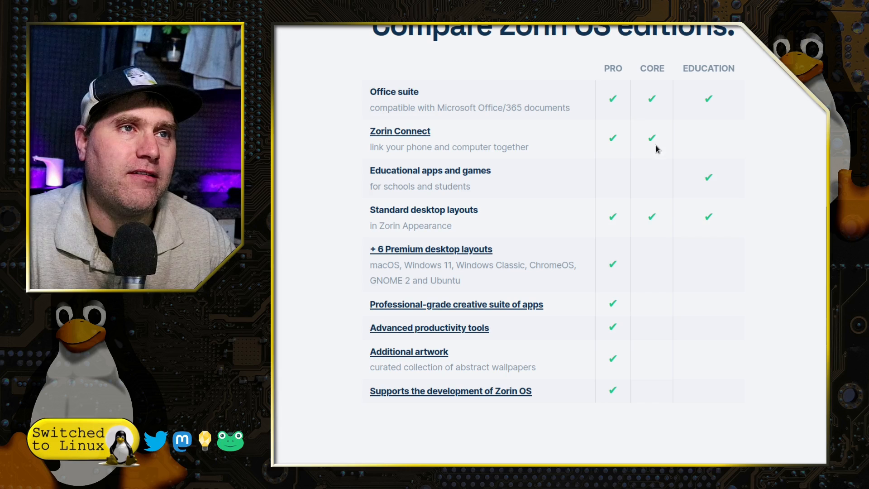
pyautogui.moveTo(720, 128)
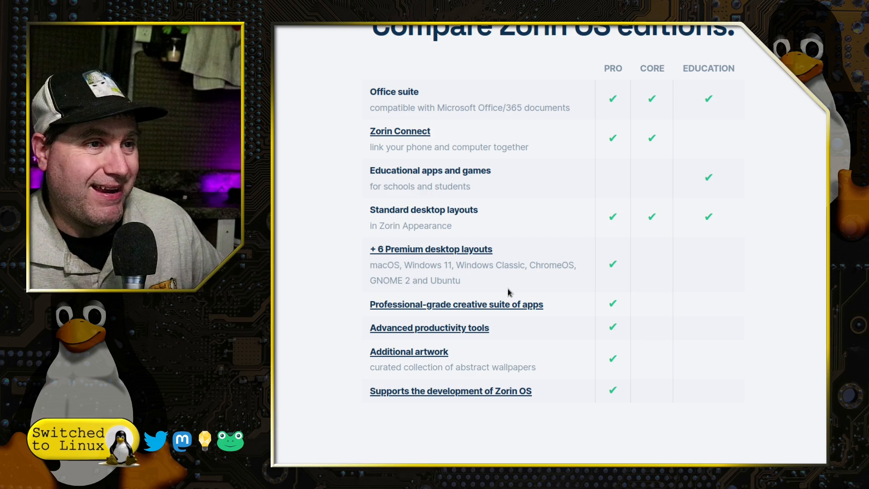
pyautogui.moveTo(572, 307)
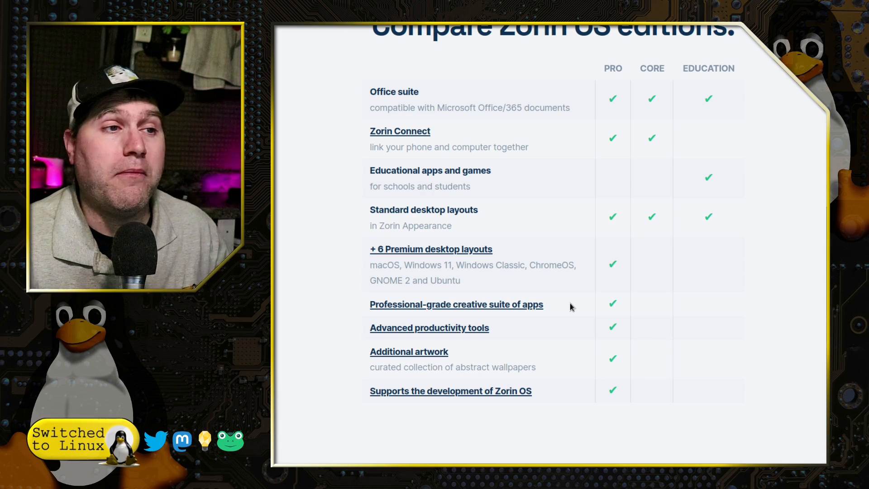
pyautogui.moveTo(539, 333)
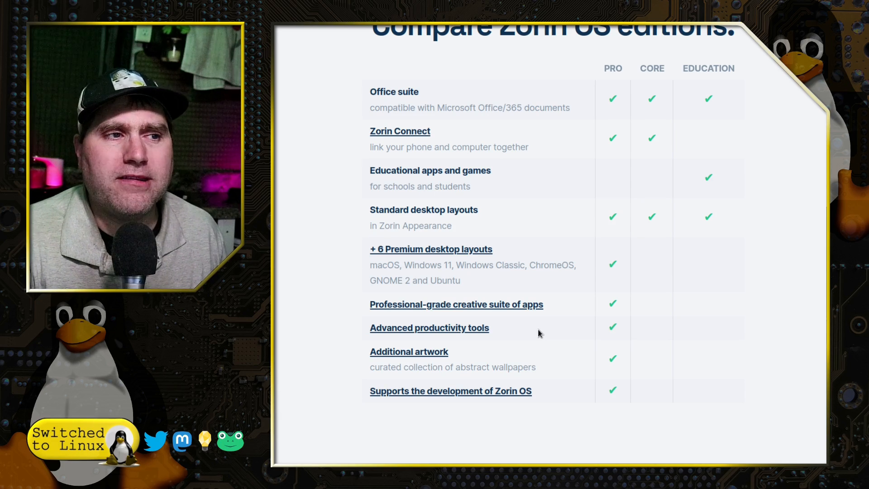
pyautogui.moveTo(558, 370)
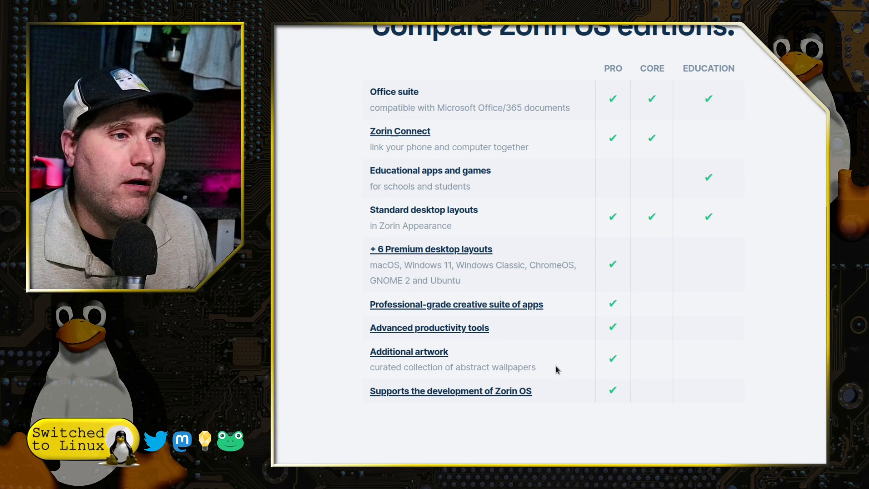
pyautogui.moveTo(560, 364)
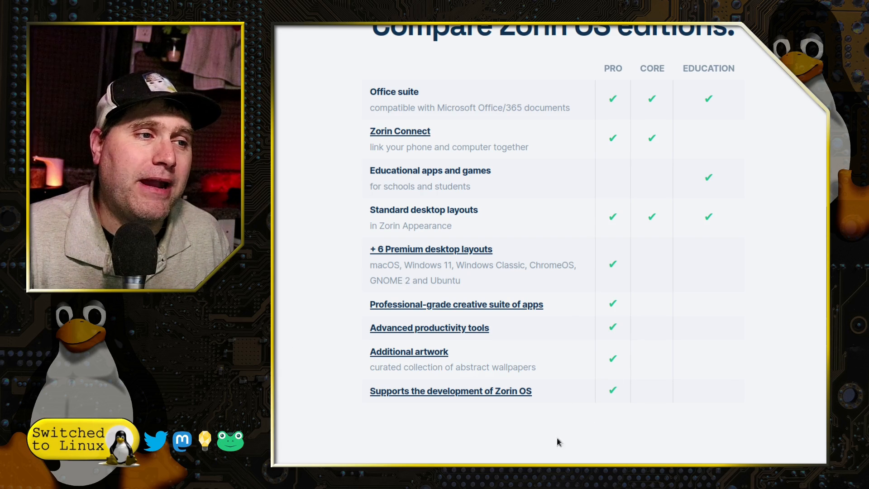
pyautogui.moveTo(559, 401)
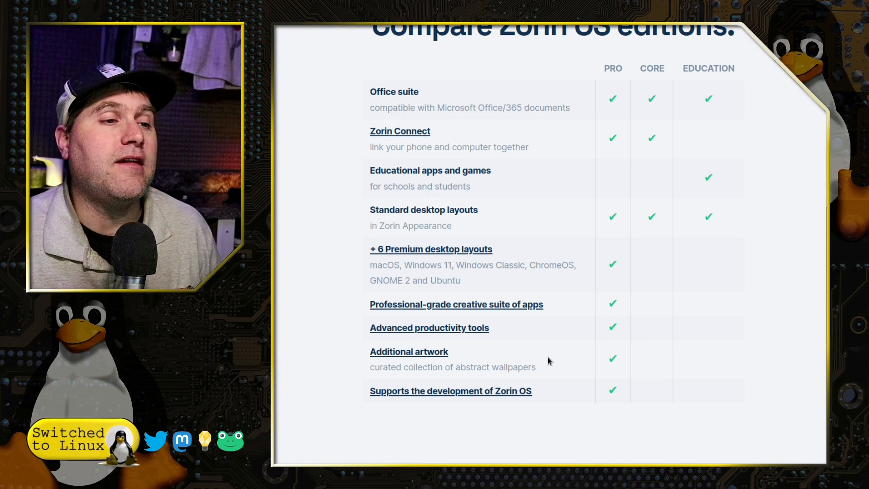
pyautogui.scroll(3)
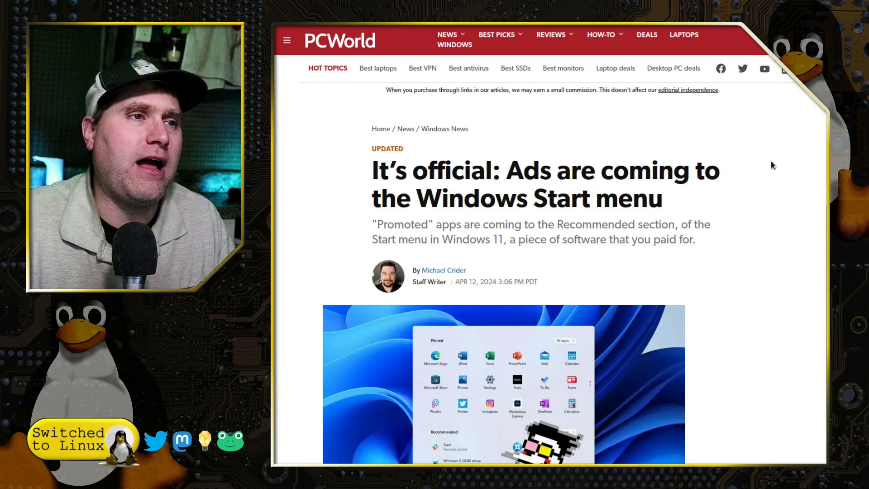
# Step: Scroll the PCWorld article to the leaked screenshot promoting Opera Browser in Recommended
pyautogui.scroll(-3)
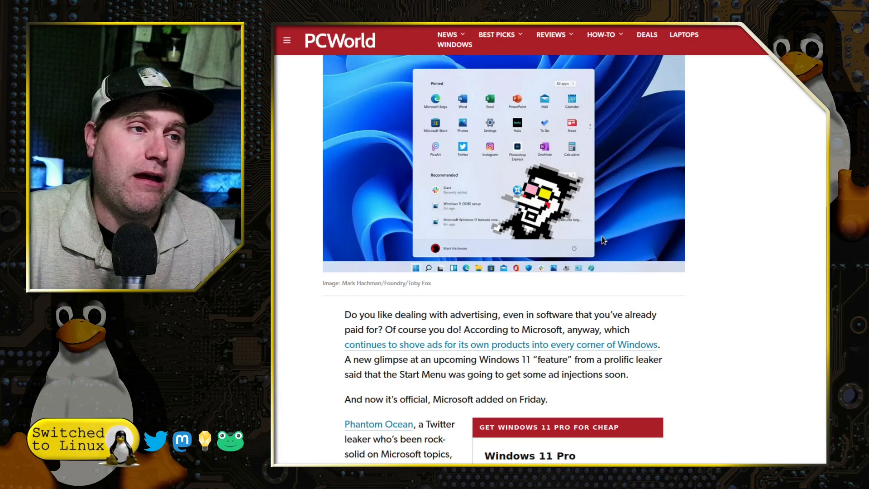
pyautogui.scroll(-3)
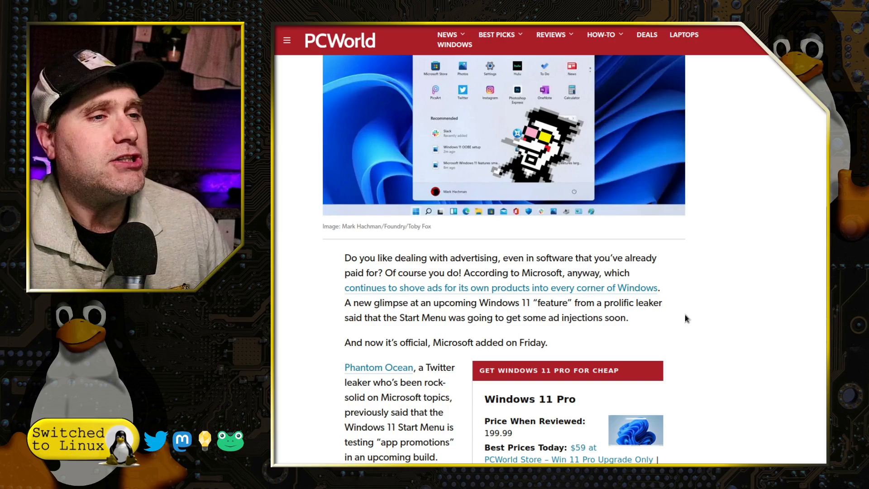
pyautogui.scroll(-3)
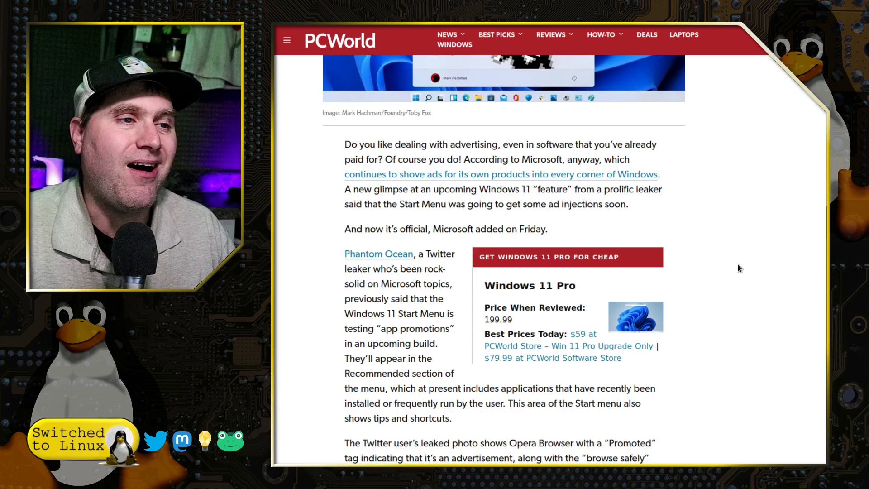
pyautogui.scroll(-3)
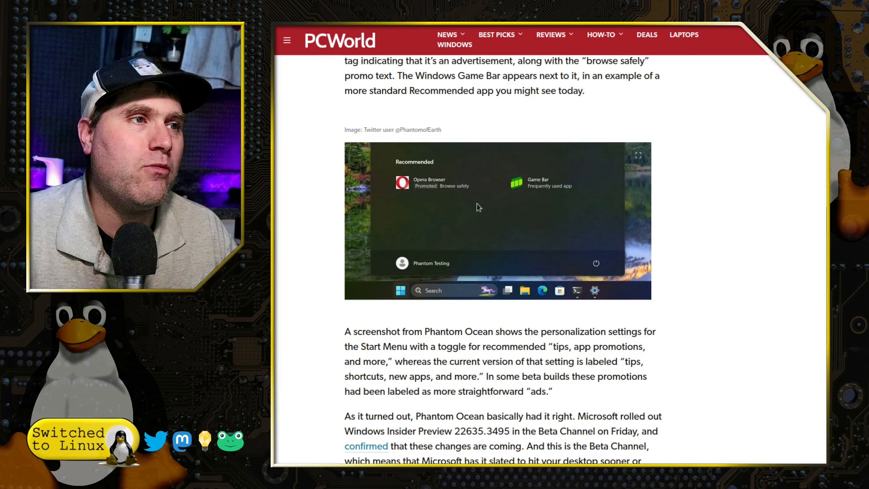
pyautogui.moveTo(528, 268)
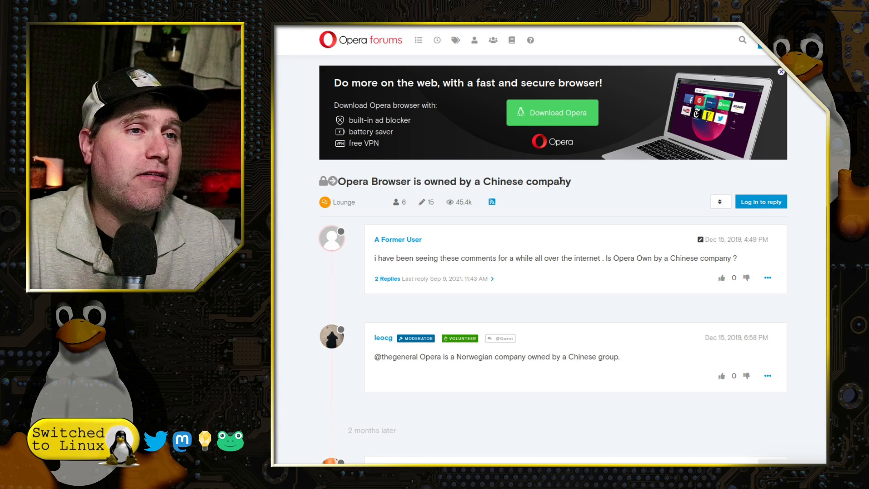
pyautogui.moveTo(572, 414)
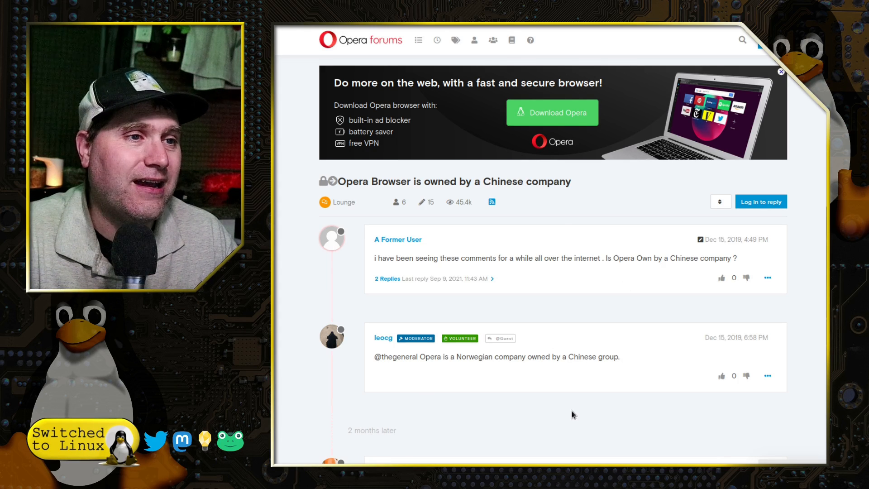
# Step: Read the forum replies on Opera's sale to a Chinese investor group, then return to PCWorld
pyautogui.scroll(-3)
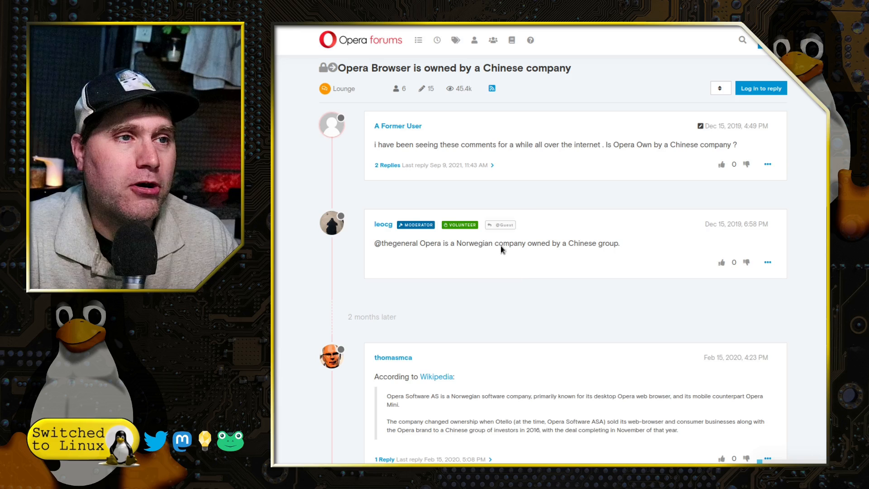
pyautogui.scroll(-3)
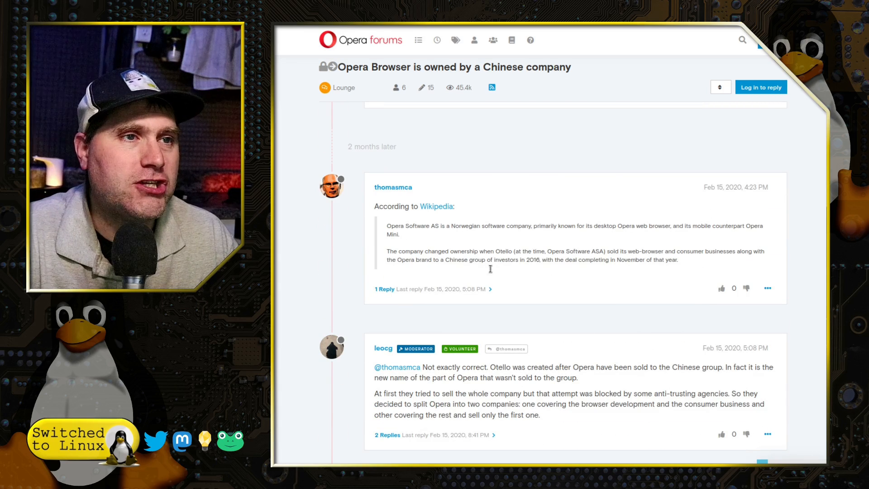
pyautogui.moveTo(537, 295)
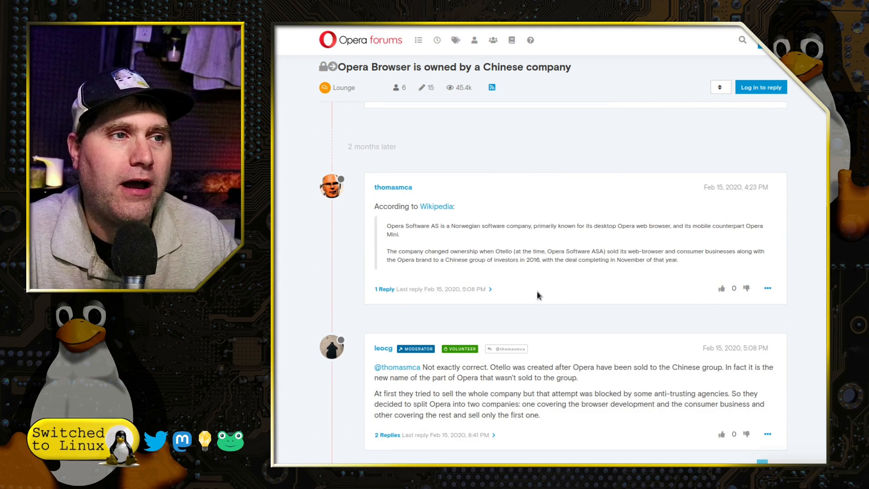
pyautogui.moveTo(582, 283)
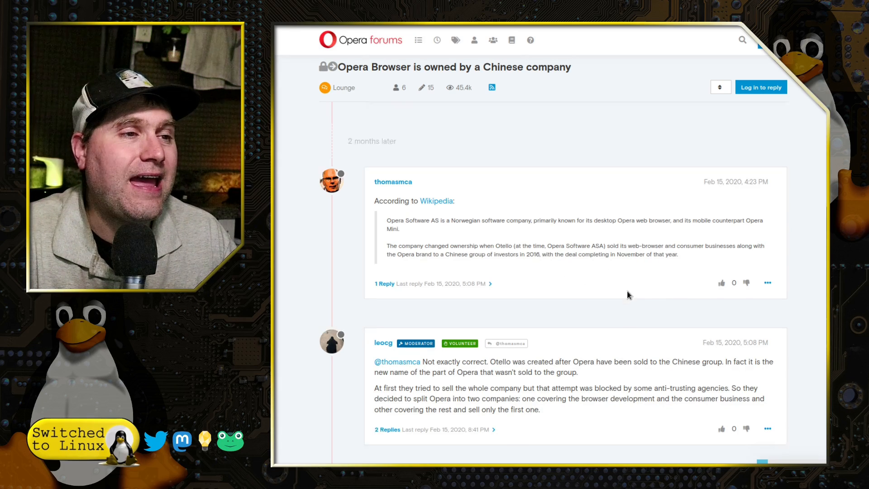
pyautogui.scroll(-3)
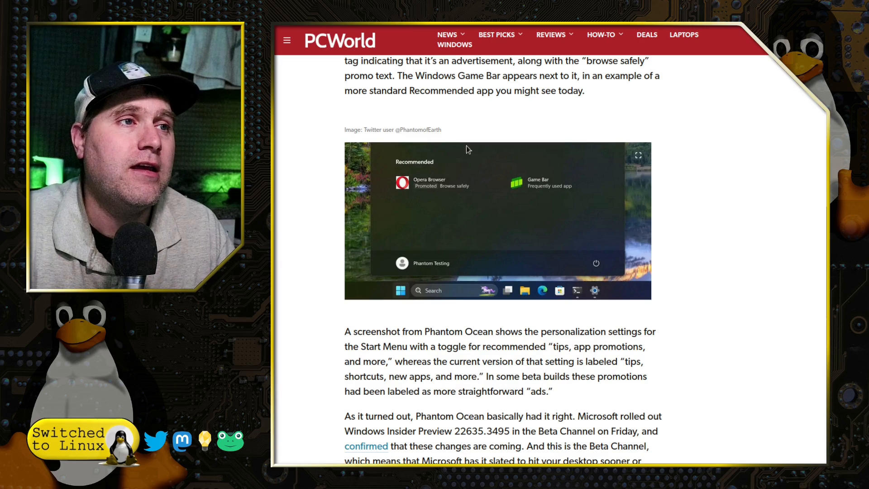
pyautogui.moveTo(419, 208)
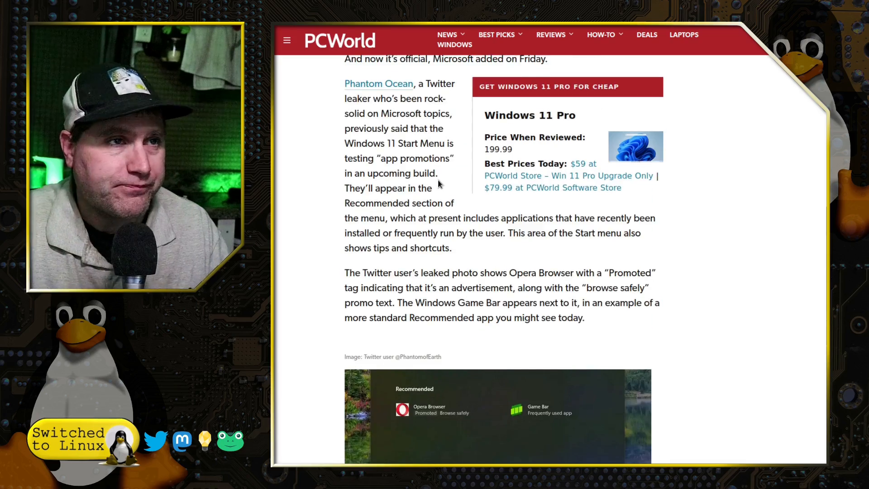
# Step: Scroll to the Windows Insider Preview paragraphs where Microsoft confirms Start menu recommendations
pyautogui.scroll(3)
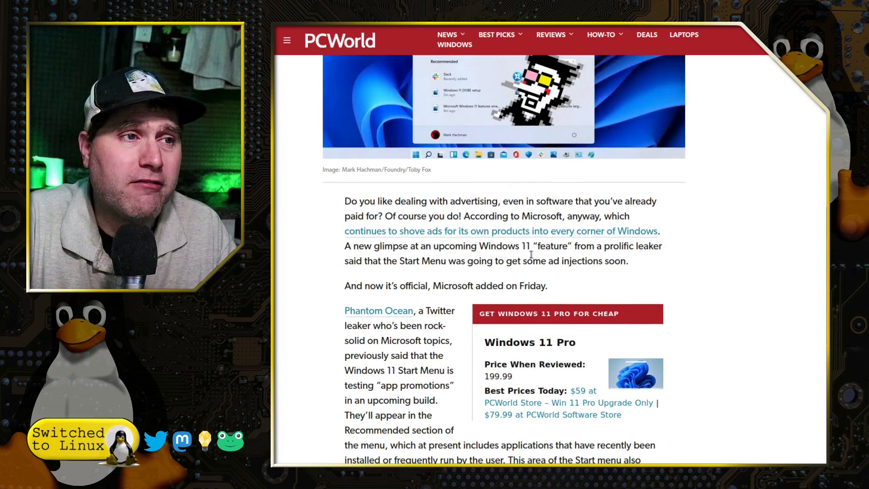
pyautogui.scroll(-3)
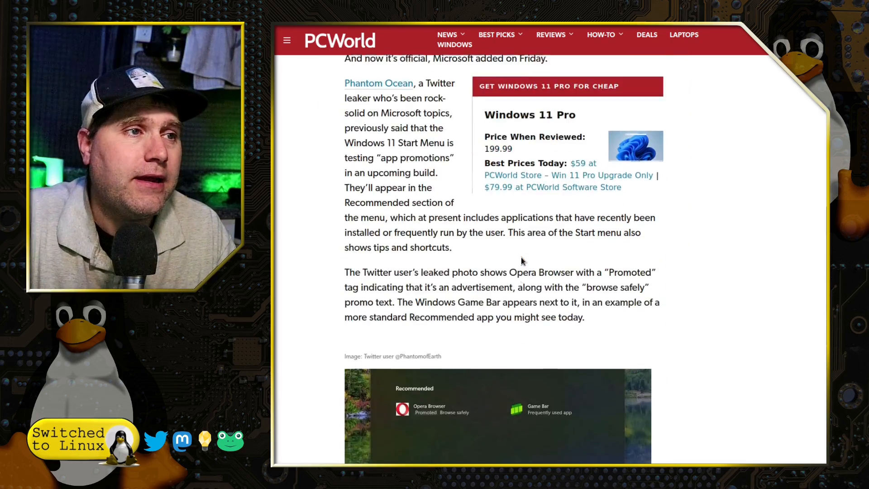
pyautogui.scroll(-3)
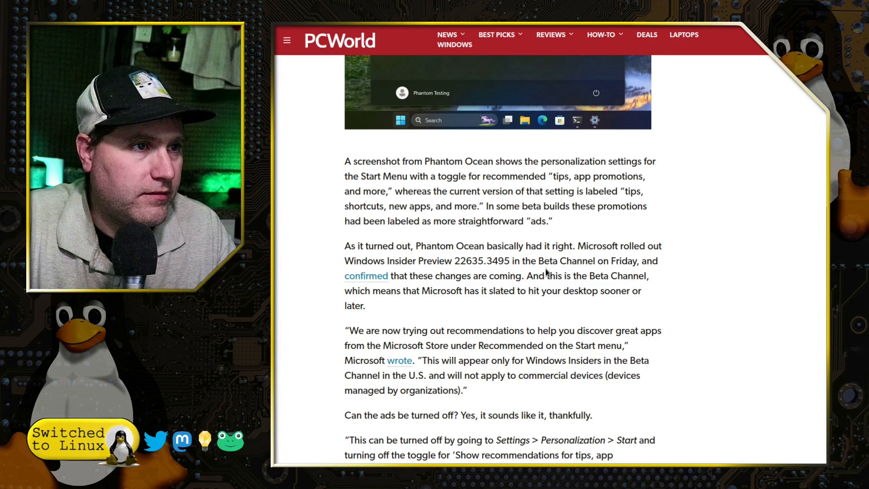
pyautogui.scroll(-3)
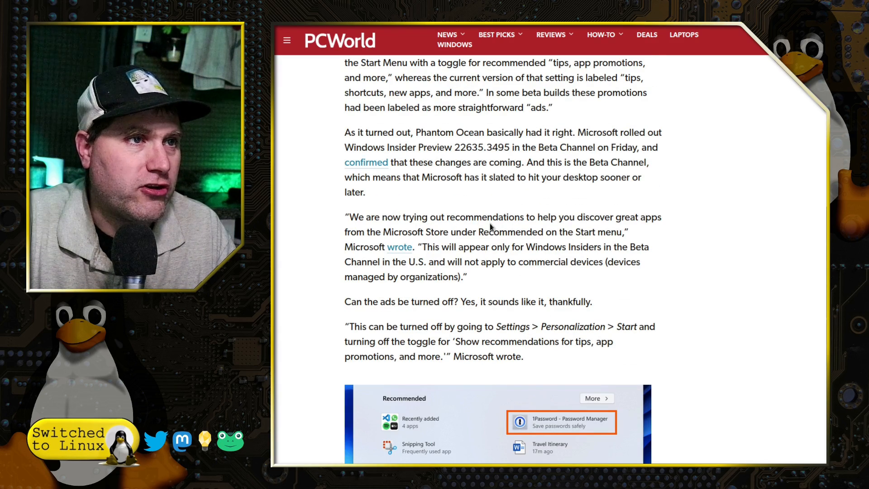
pyautogui.moveTo(679, 232)
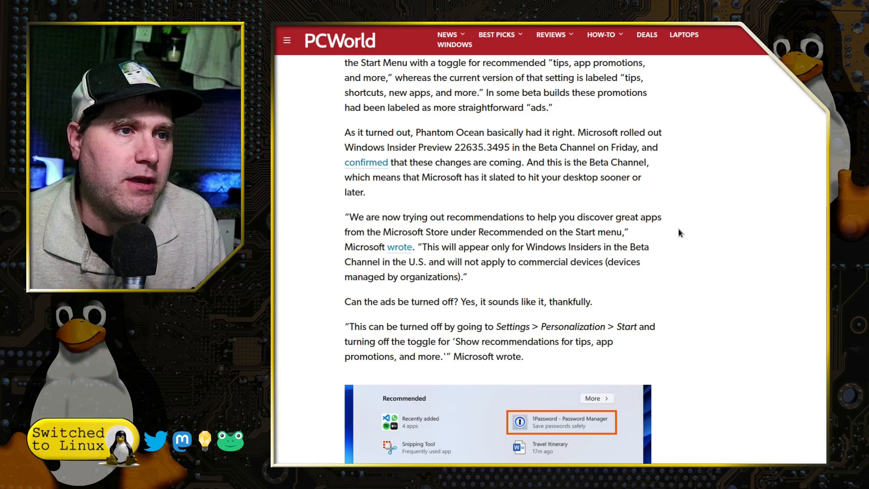
# Step: Scroll to the 'Windows advertising sucks' conclusion and Michael Crider's author bio
pyautogui.scroll(-3)
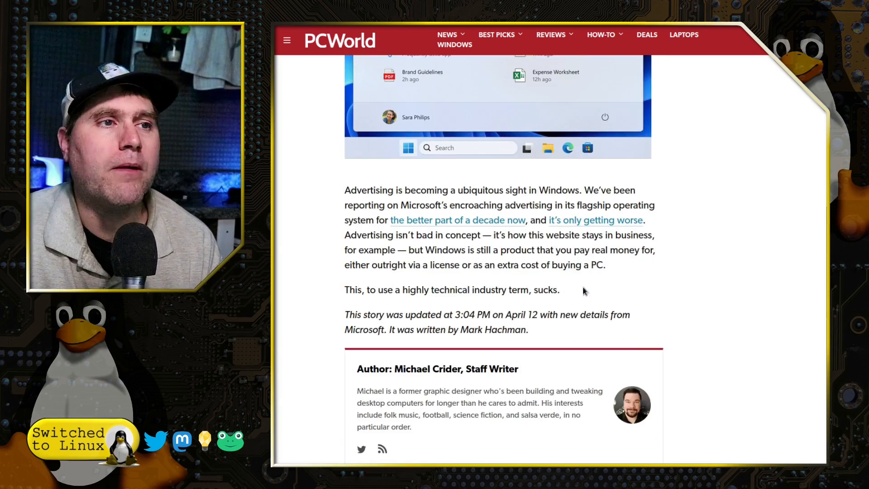
pyautogui.scroll(-3)
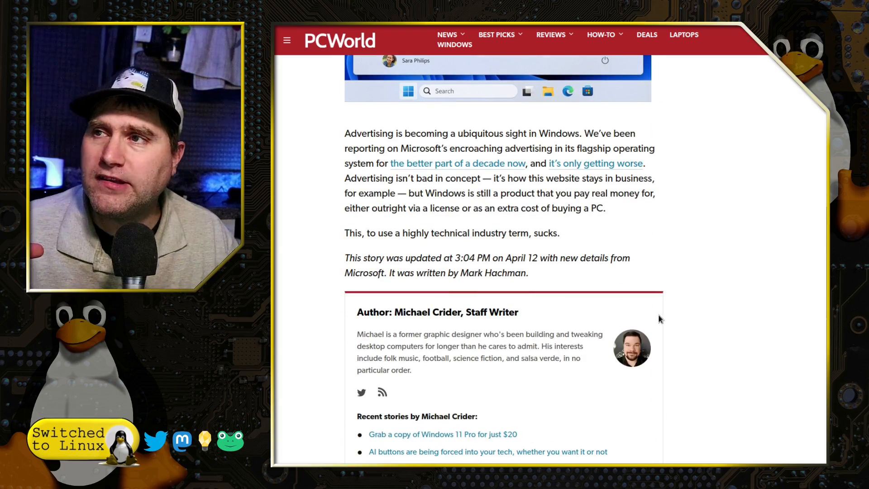